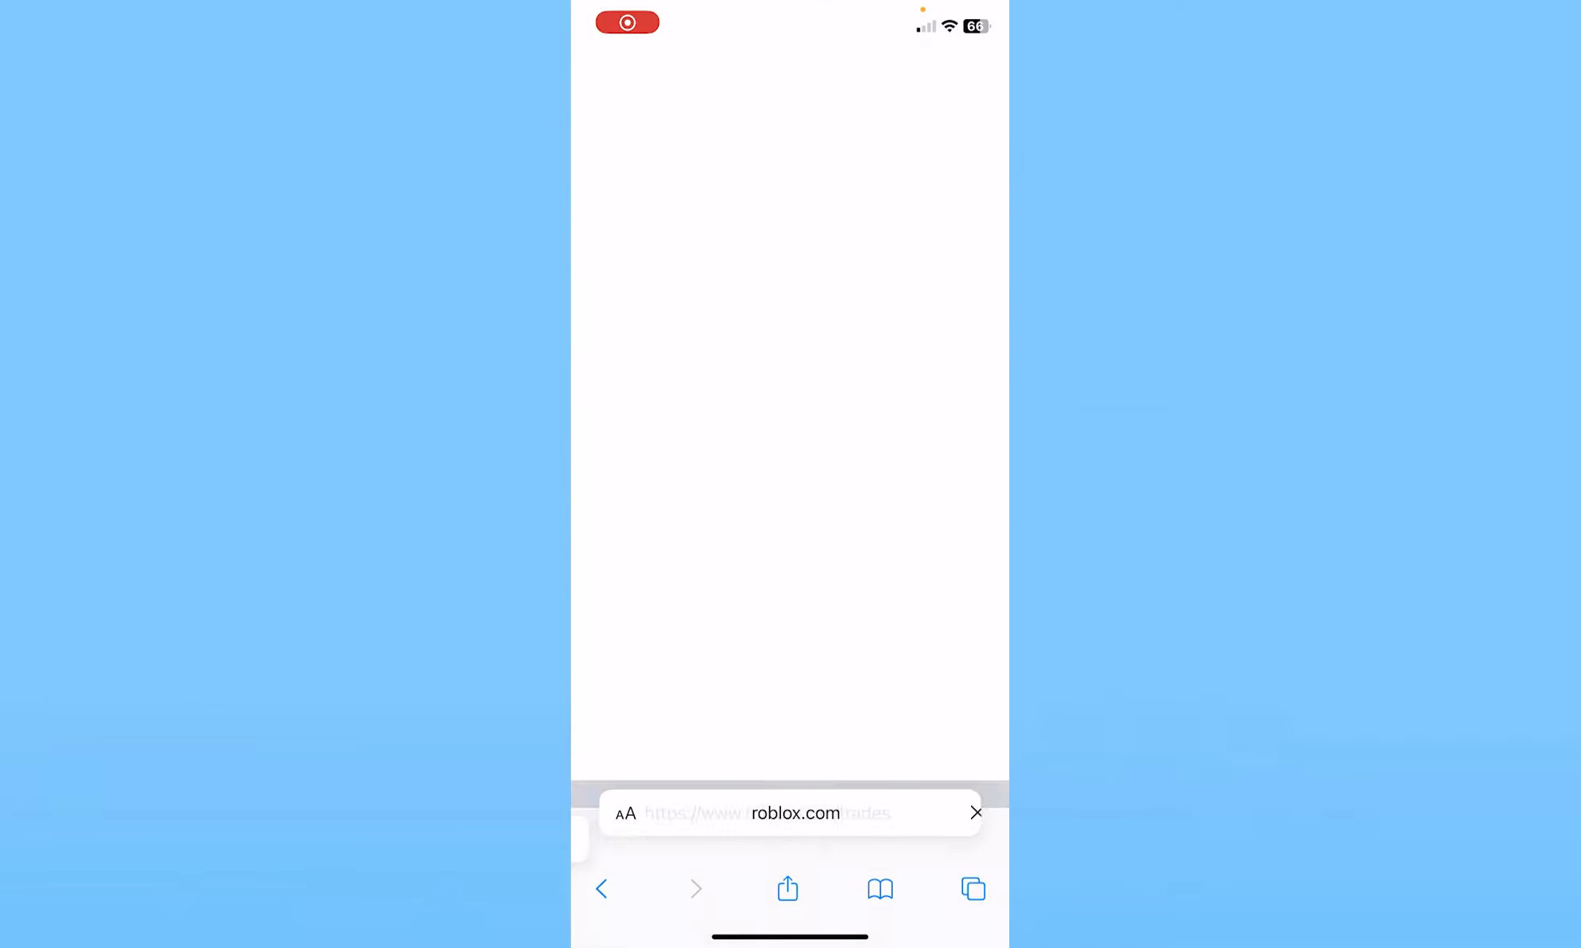
Step: Load roblox.com and choose 'Continue in browser' to reach the signed-in Home page
click(785, 812)
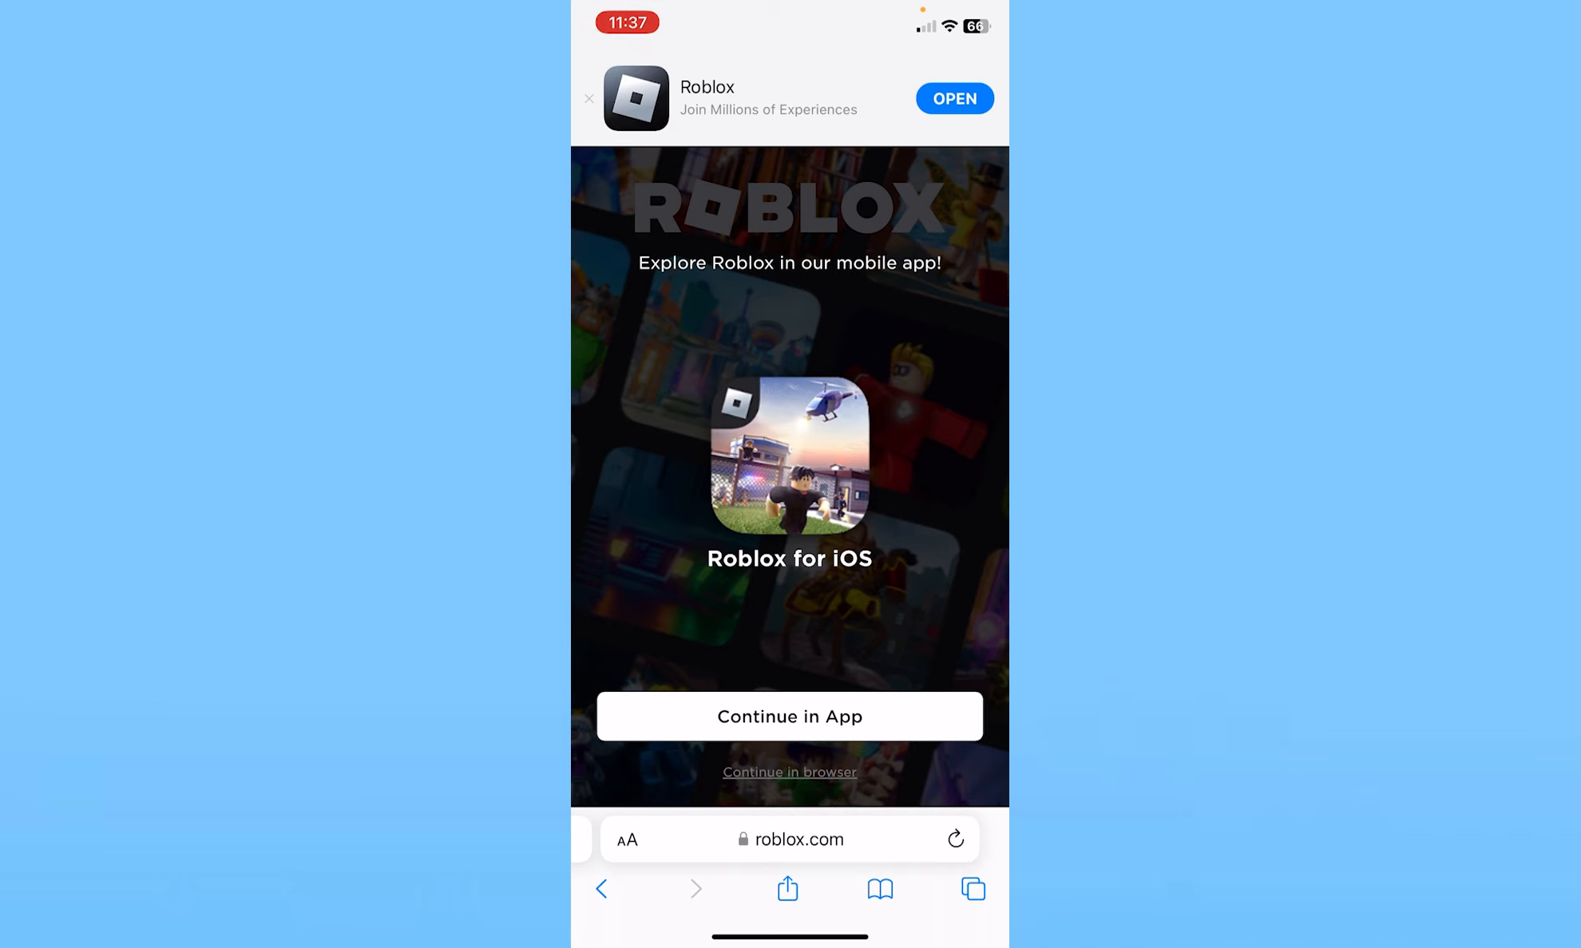
click(788, 773)
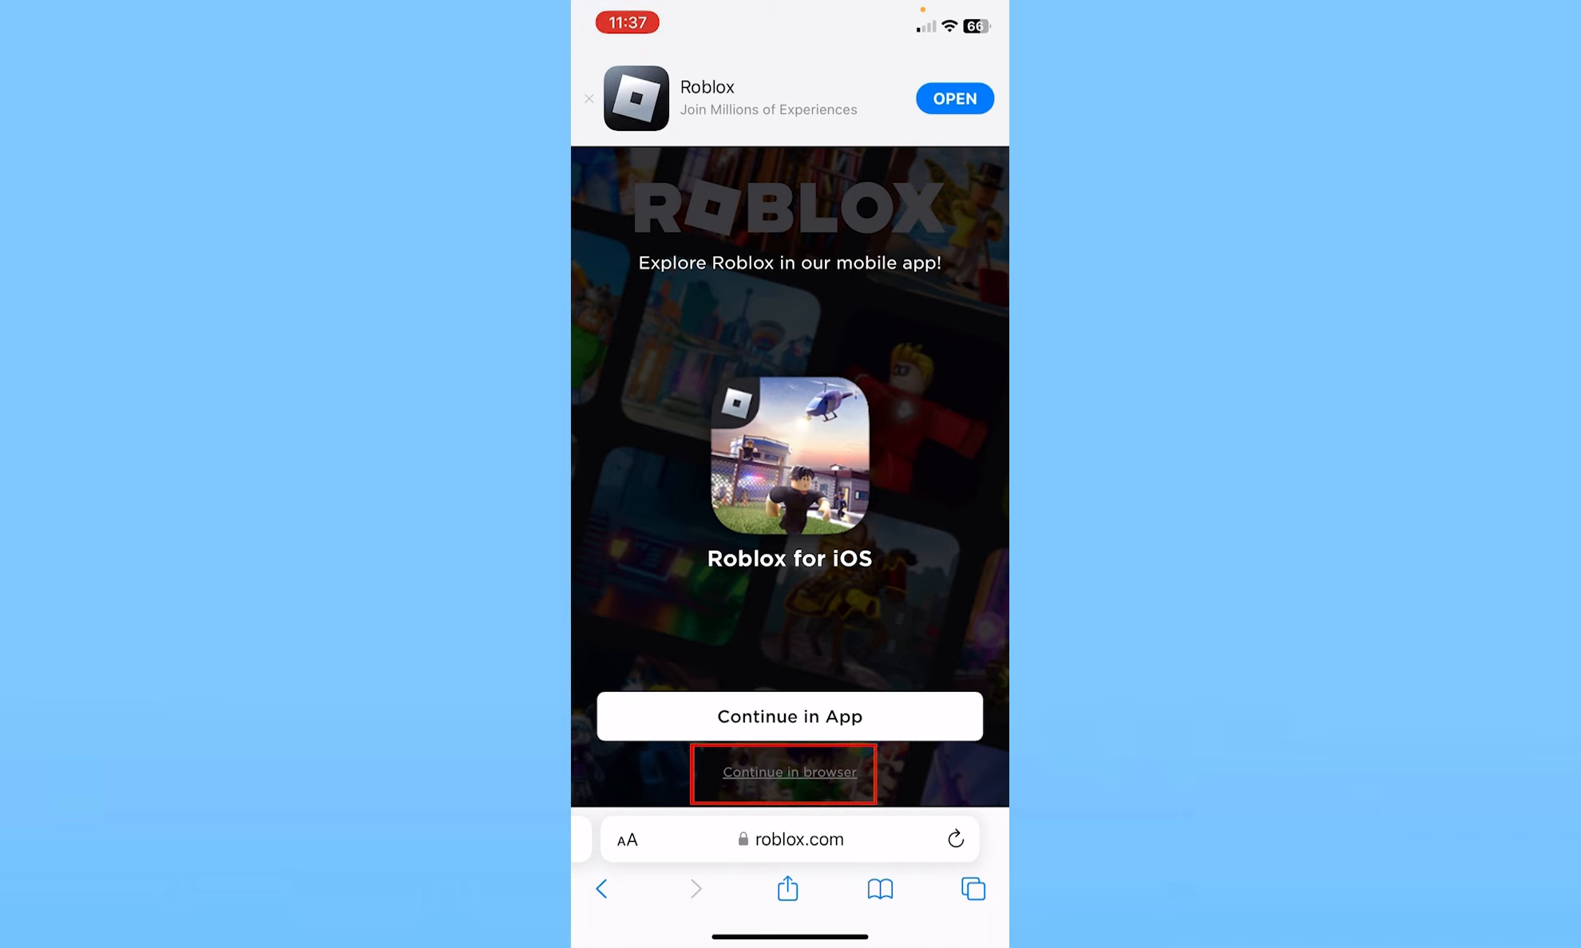
click(788, 773)
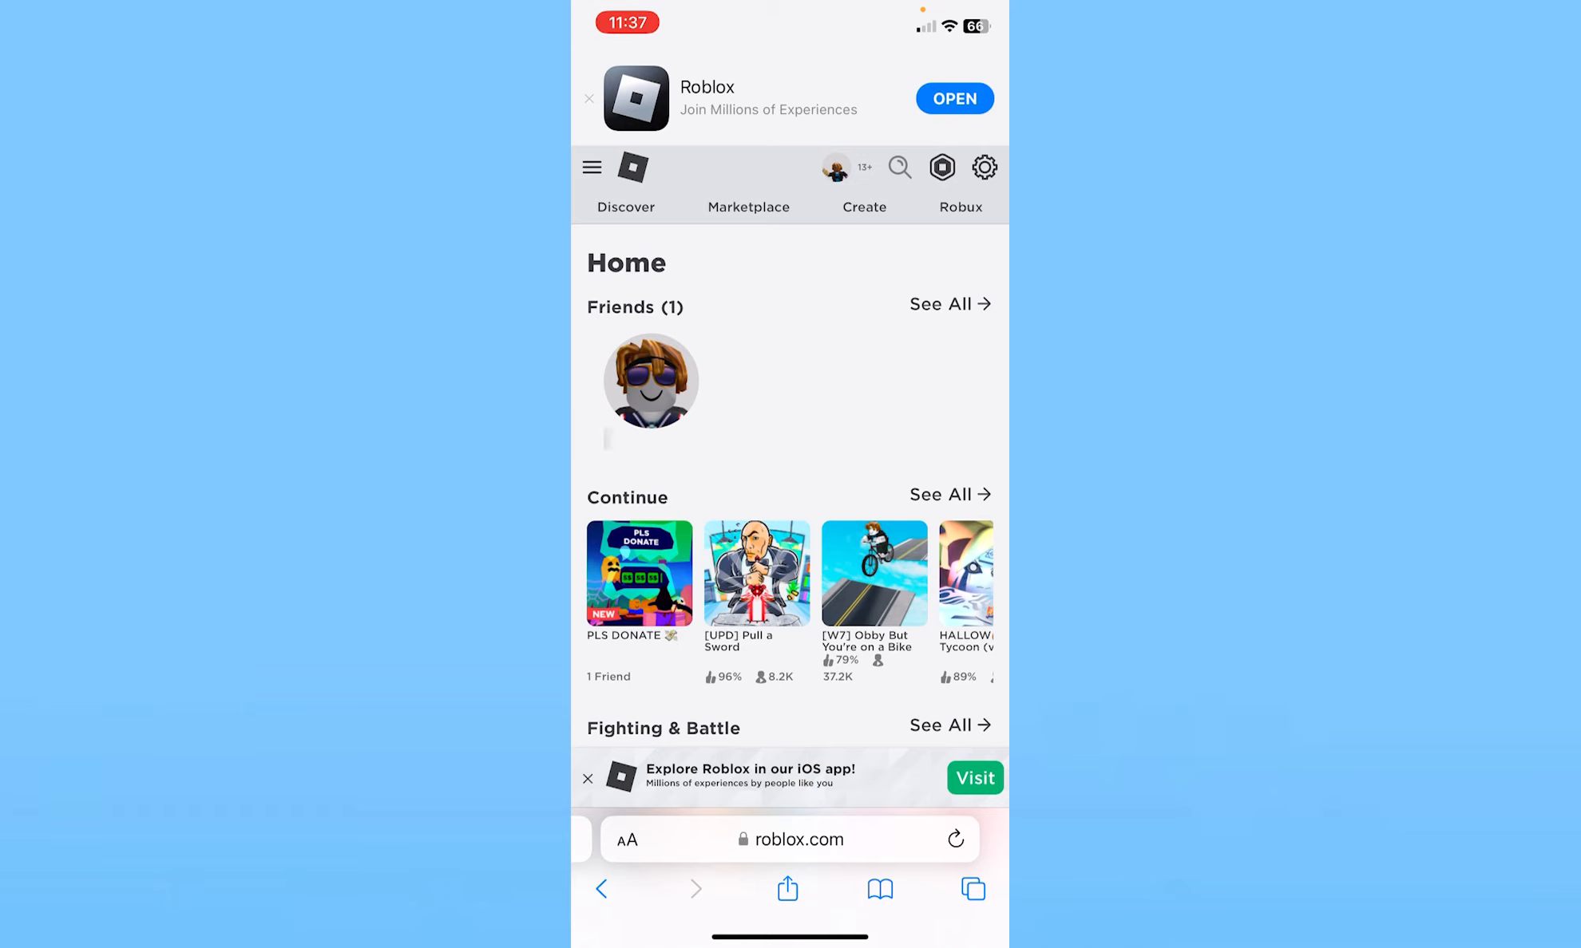
Step: Go to Create, then use the Creator Hub menu to reach the Dashboard's Creations list
click(862, 167)
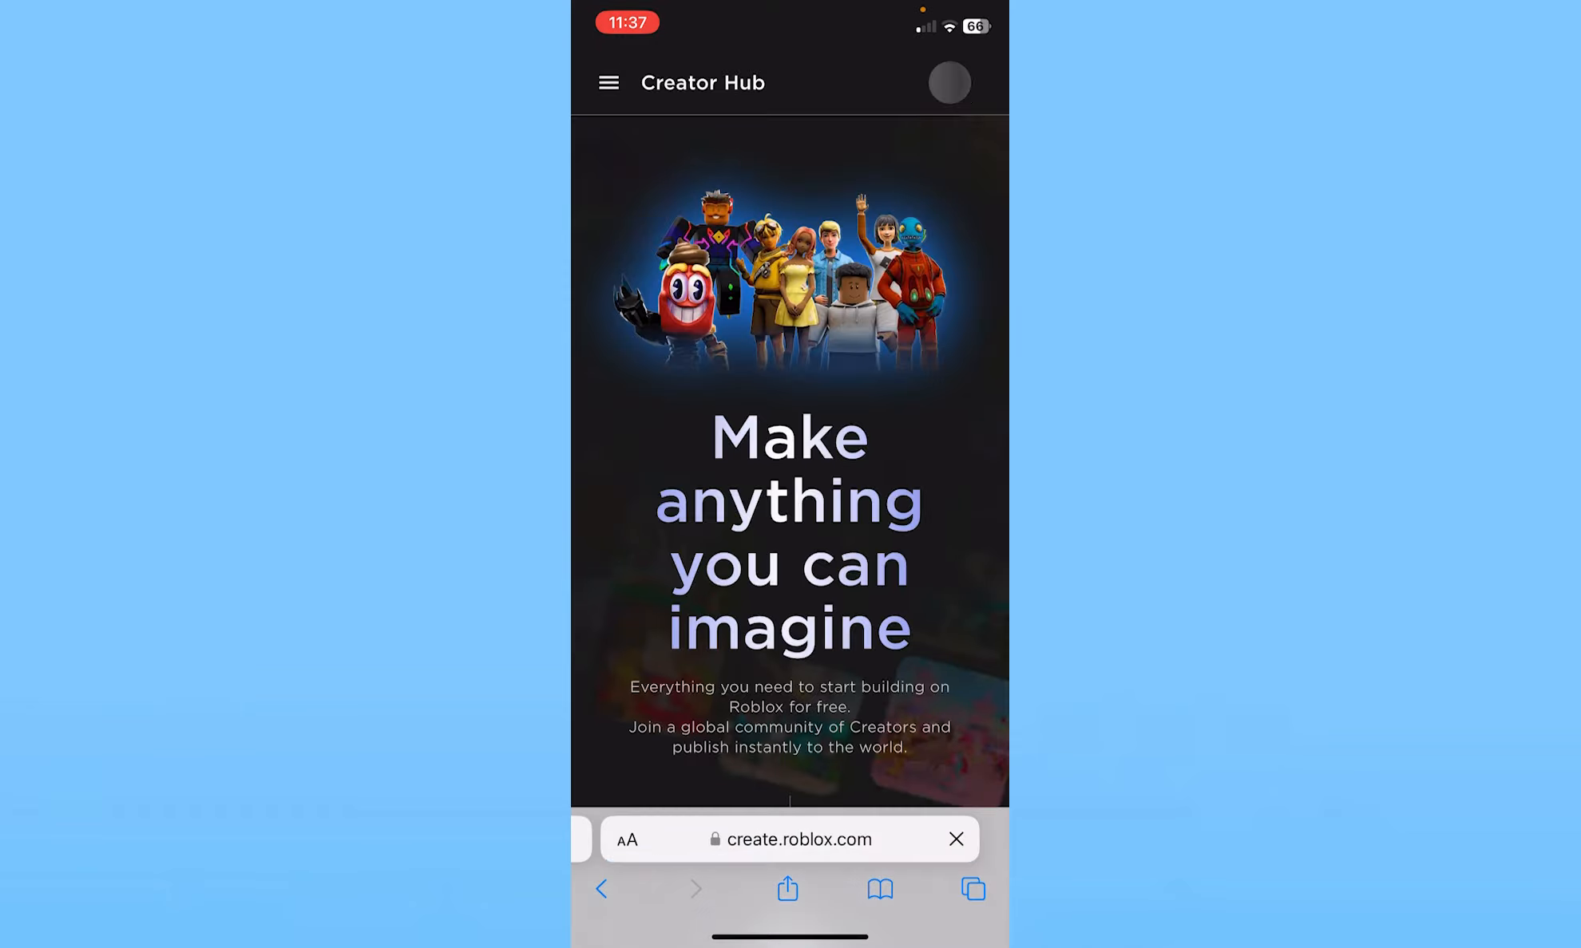
scroll(down, 3)
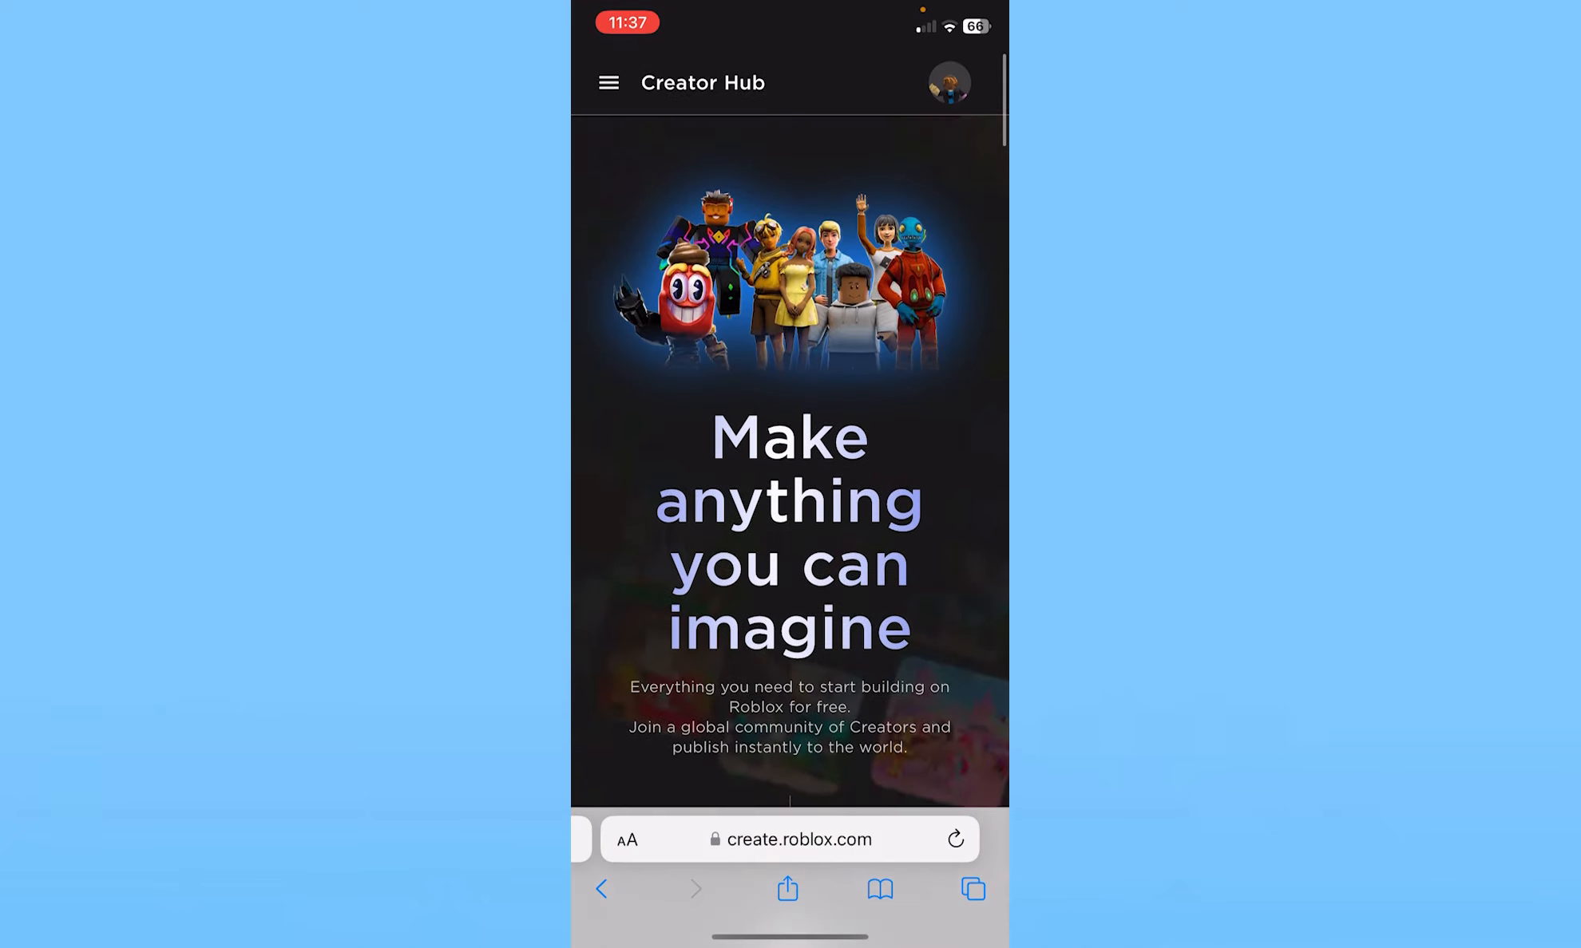
click(608, 83)
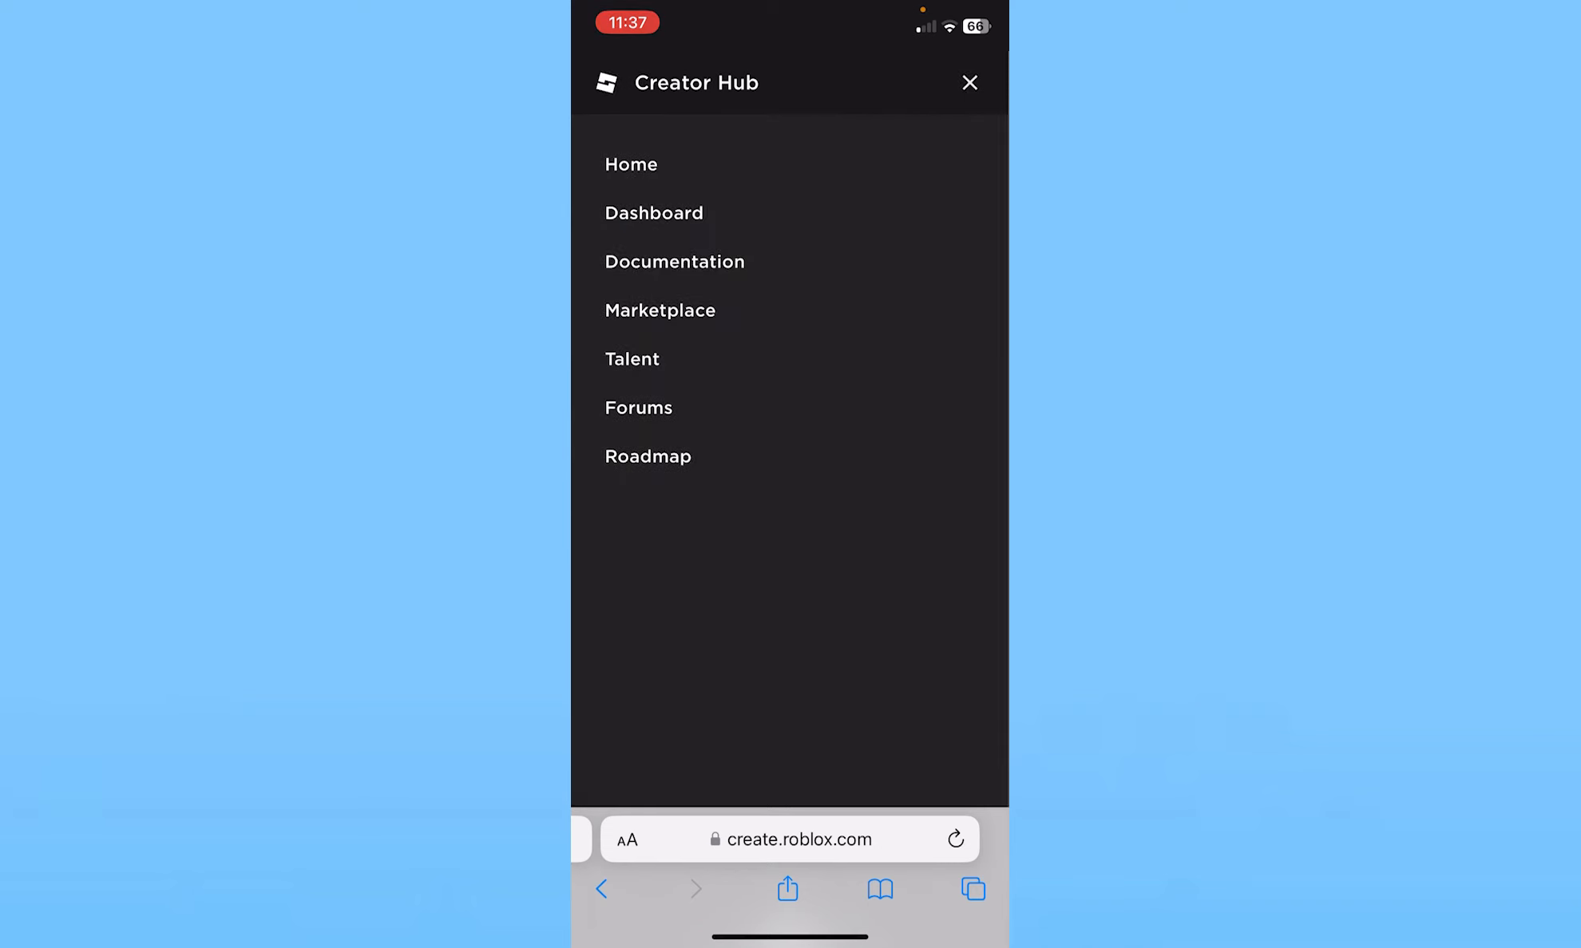
click(653, 212)
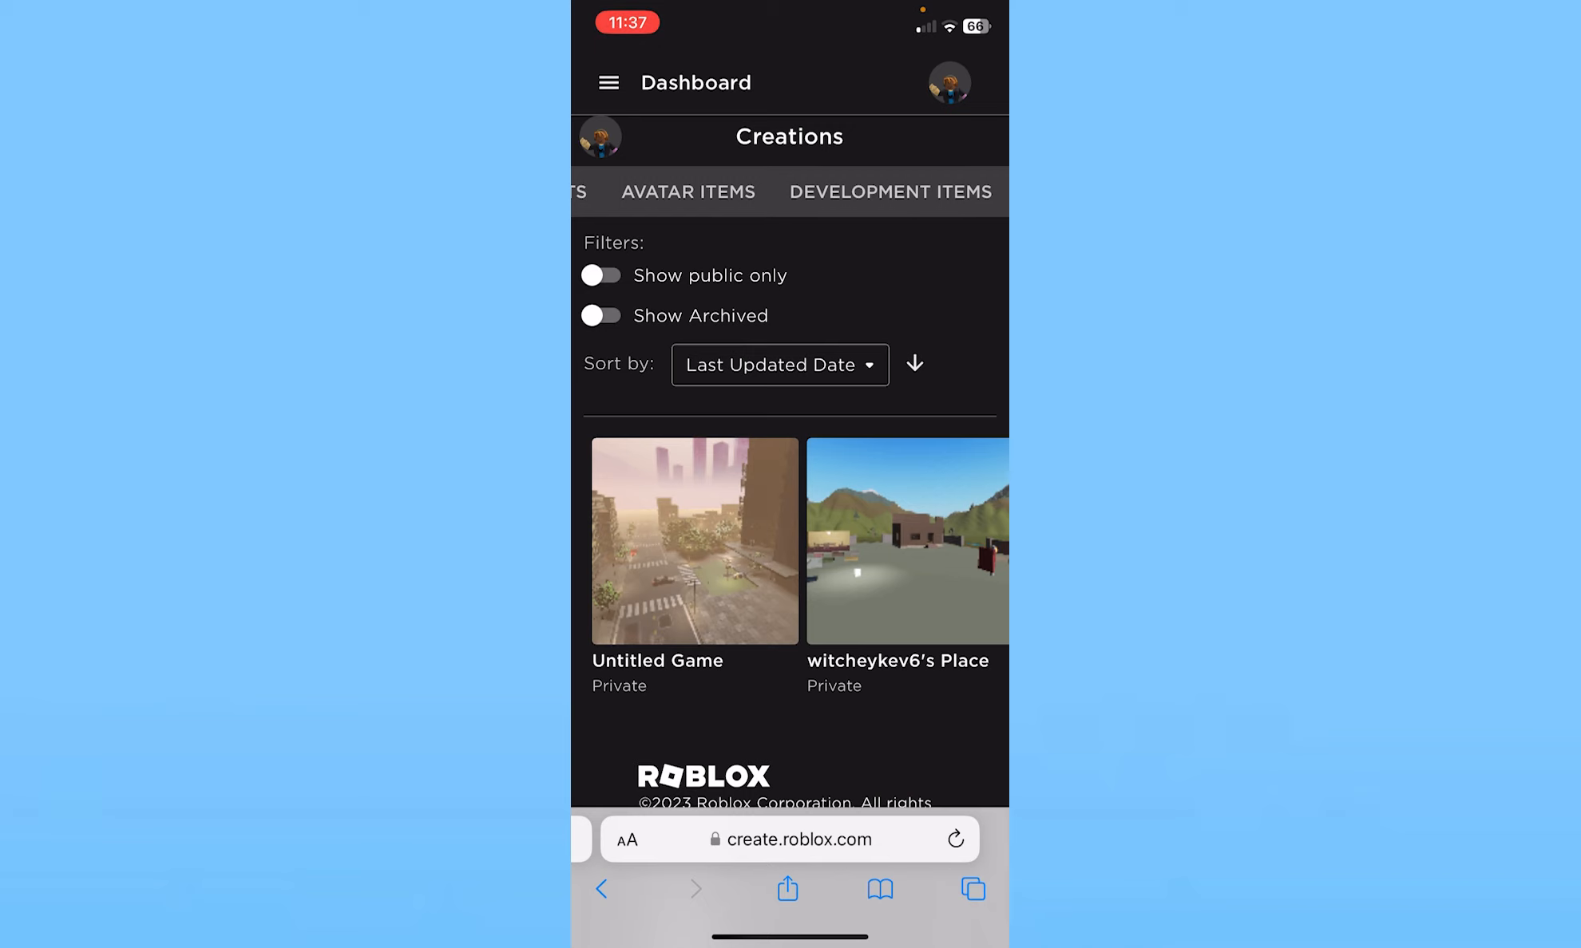
Step: Show the Decals category under Development Items
click(890, 192)
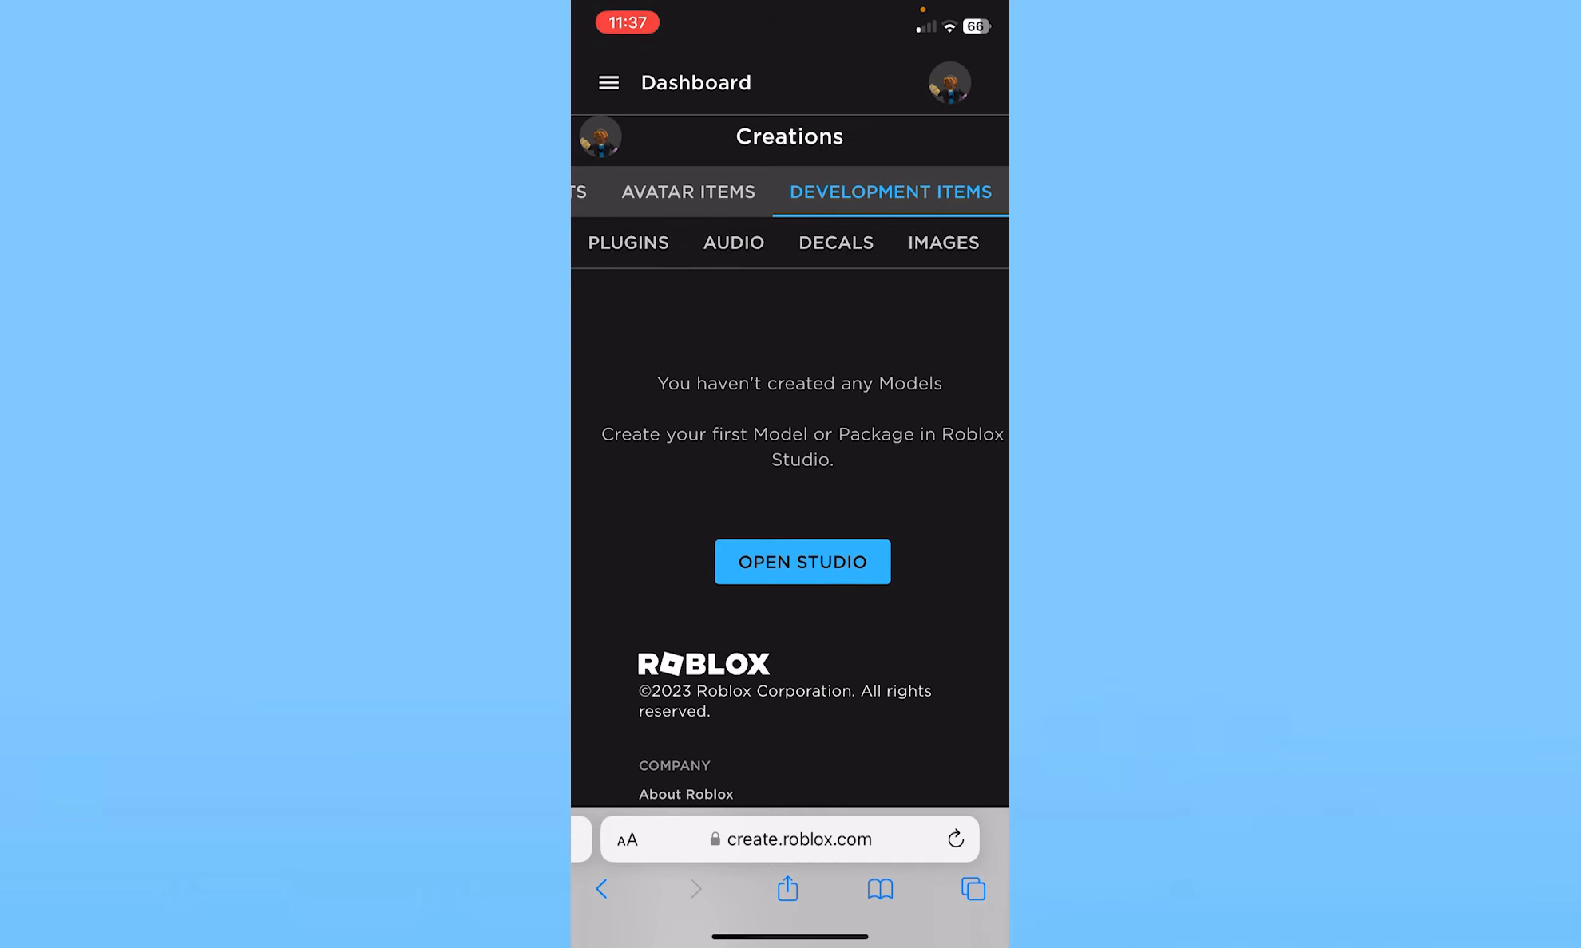
click(835, 243)
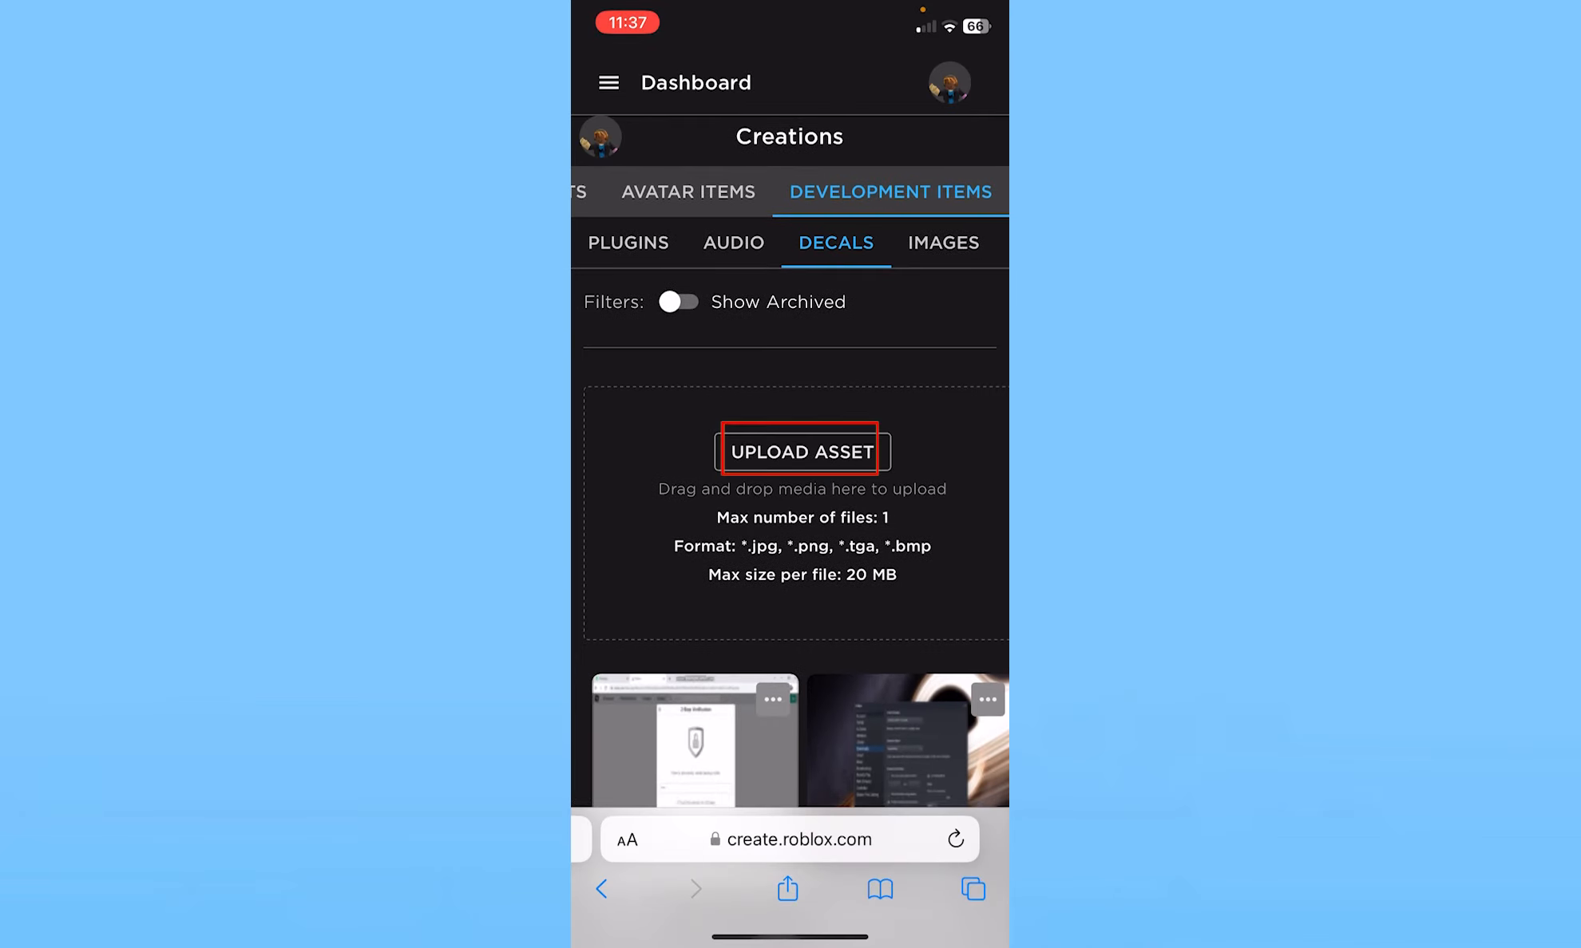
Step: Start a new decal upload and attach image.jpg from the phone's Photo Library
click(797, 450)
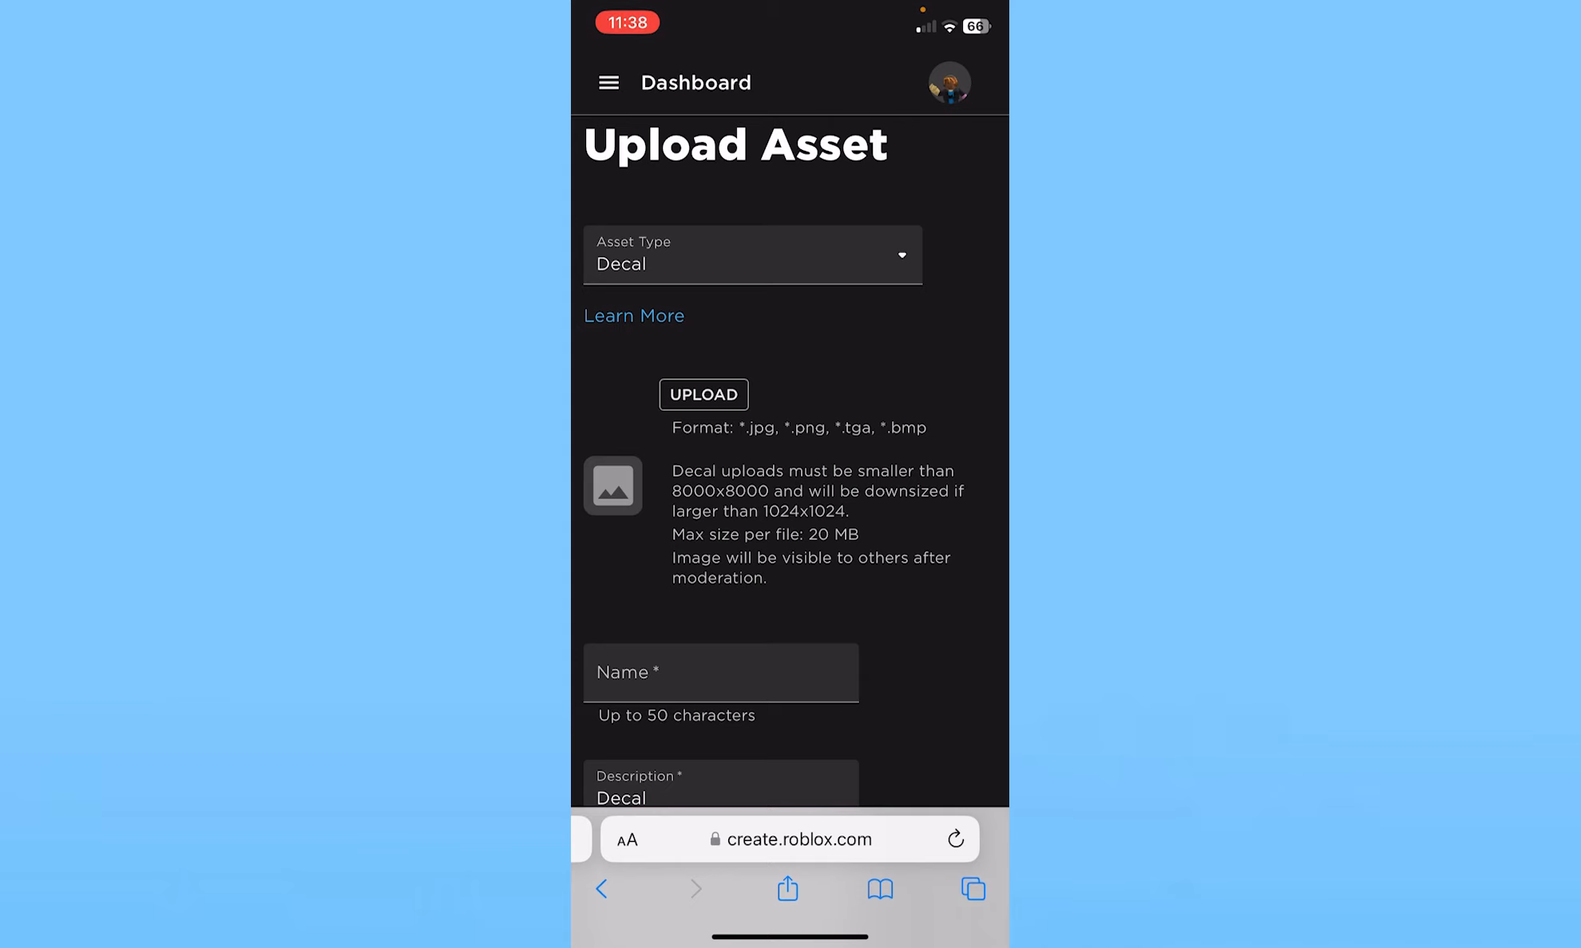
click(702, 394)
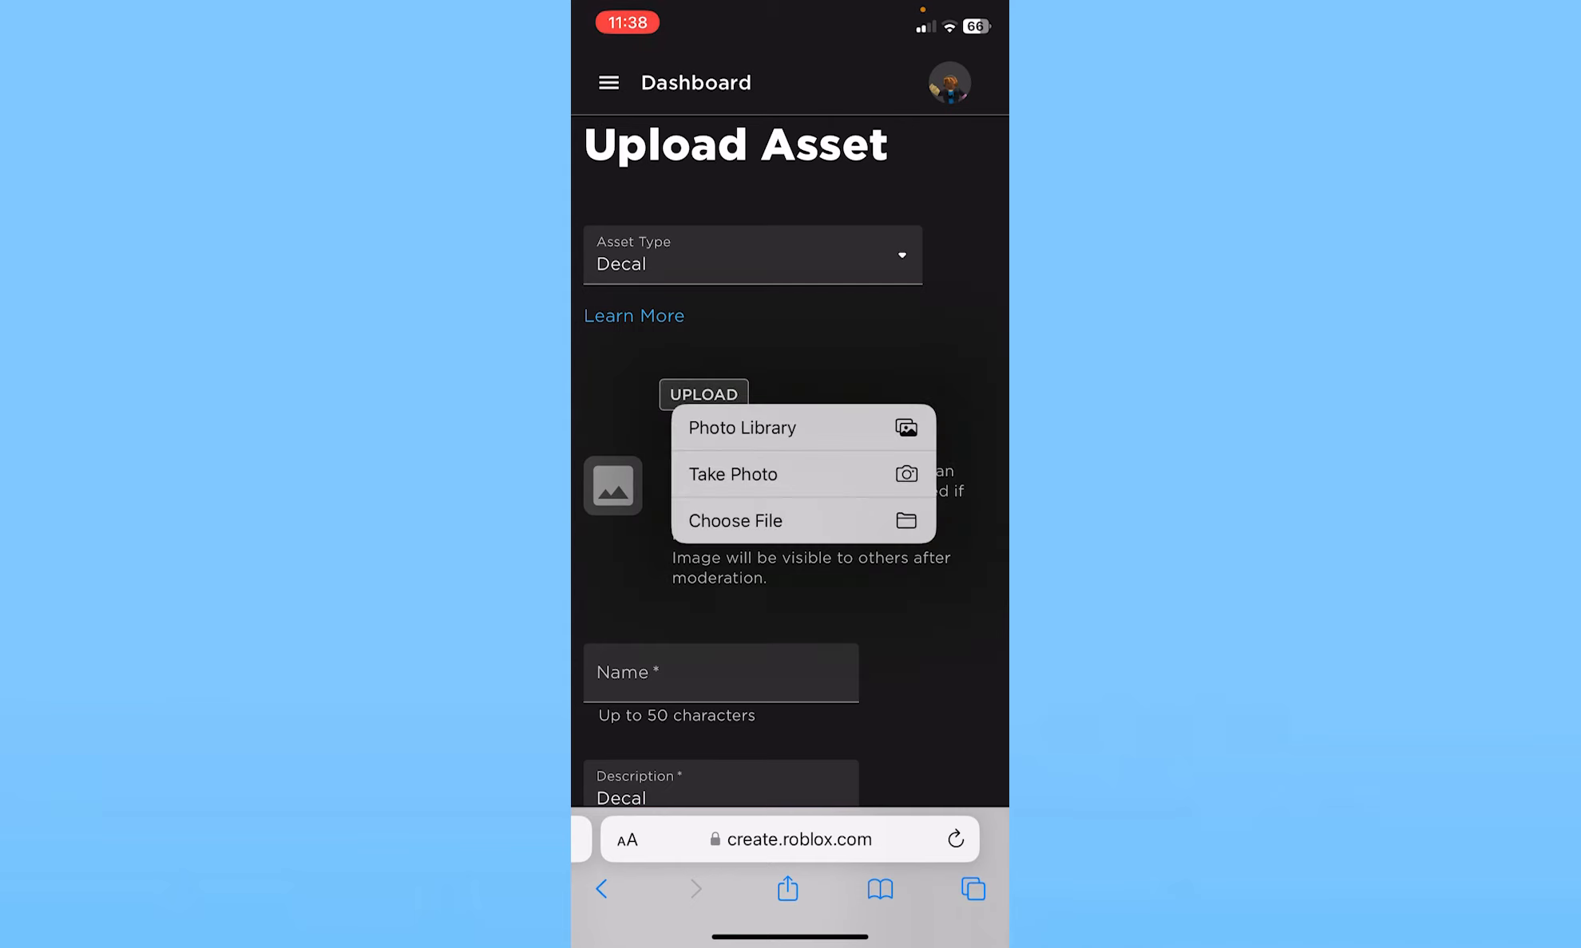
click(733, 474)
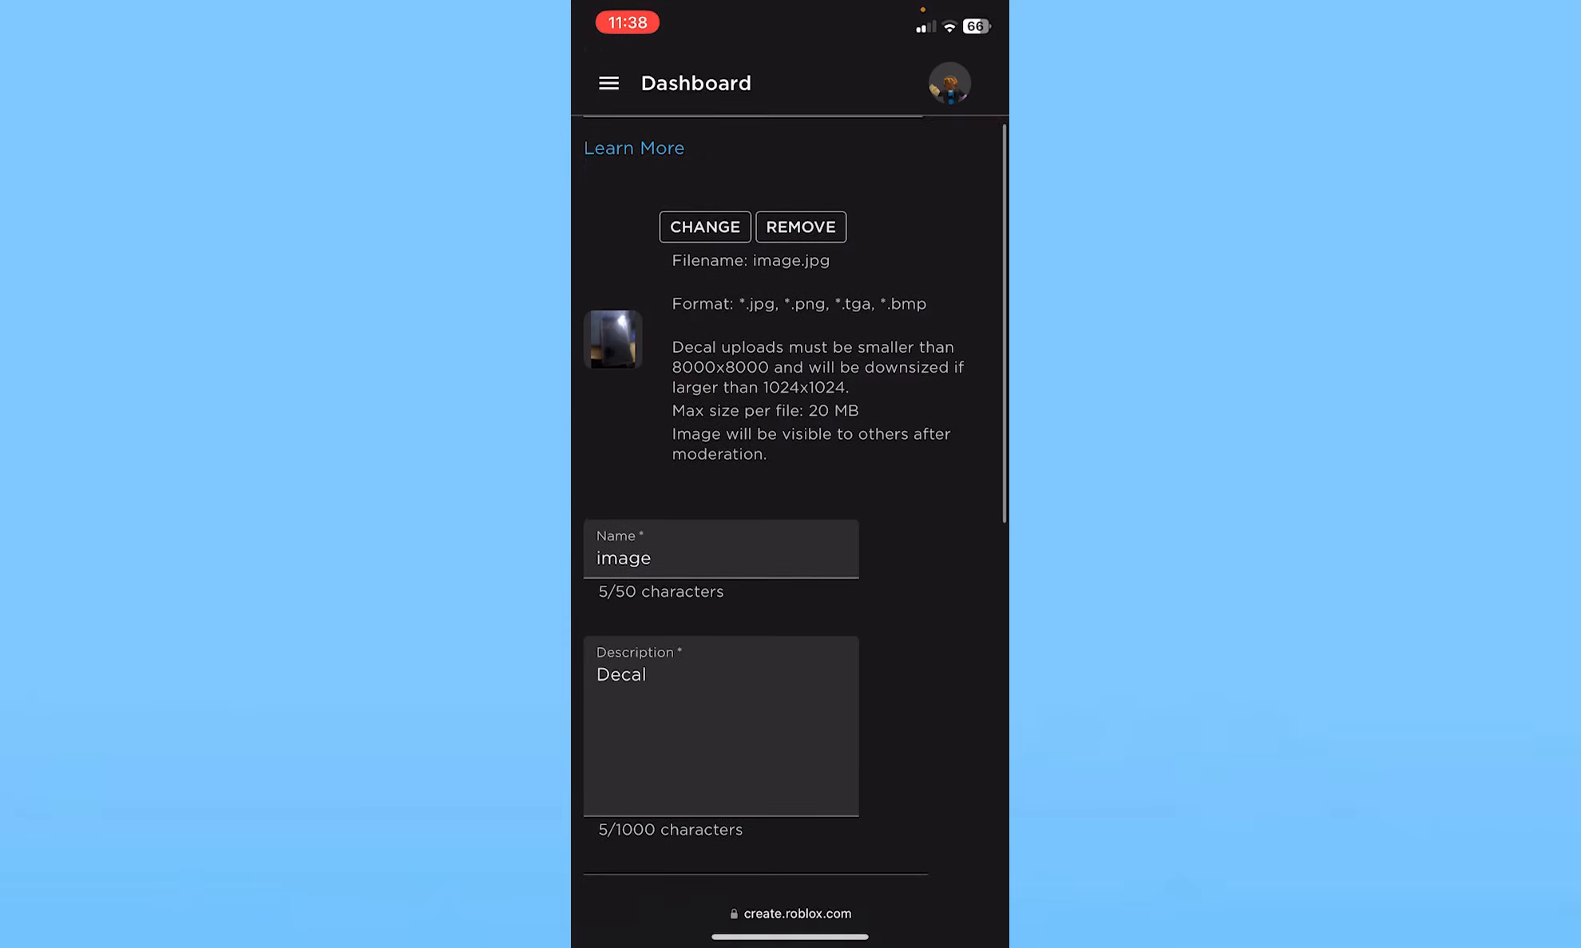
Step: Rename the decal to 'Decals 23' and submit it for upload
click(720, 547)
text(Decals)
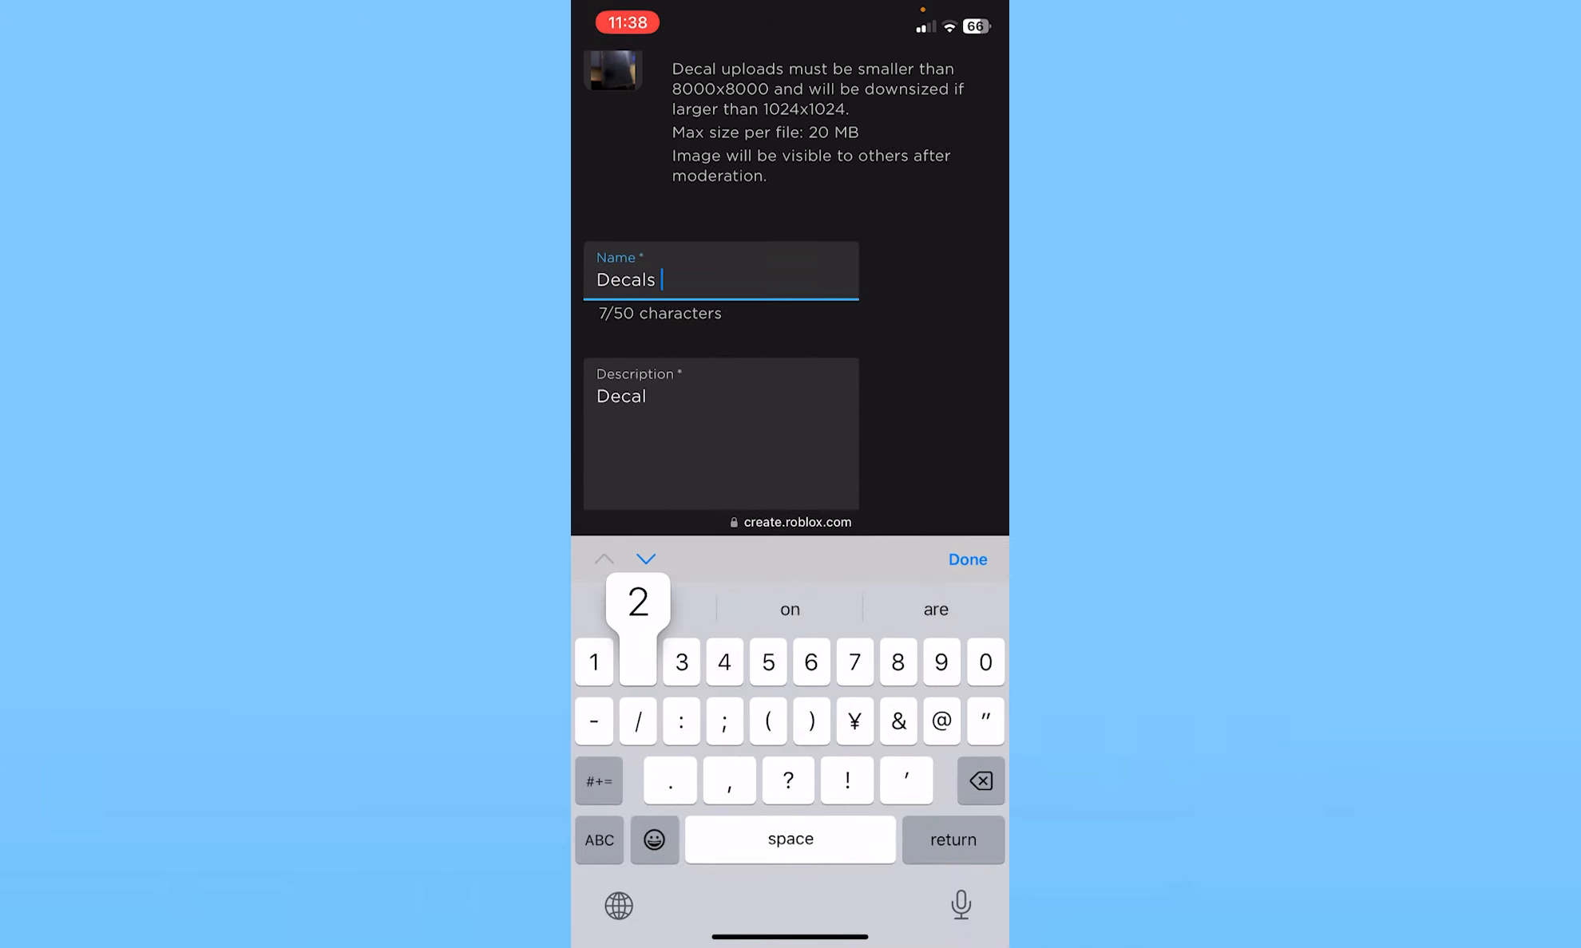
text(23)
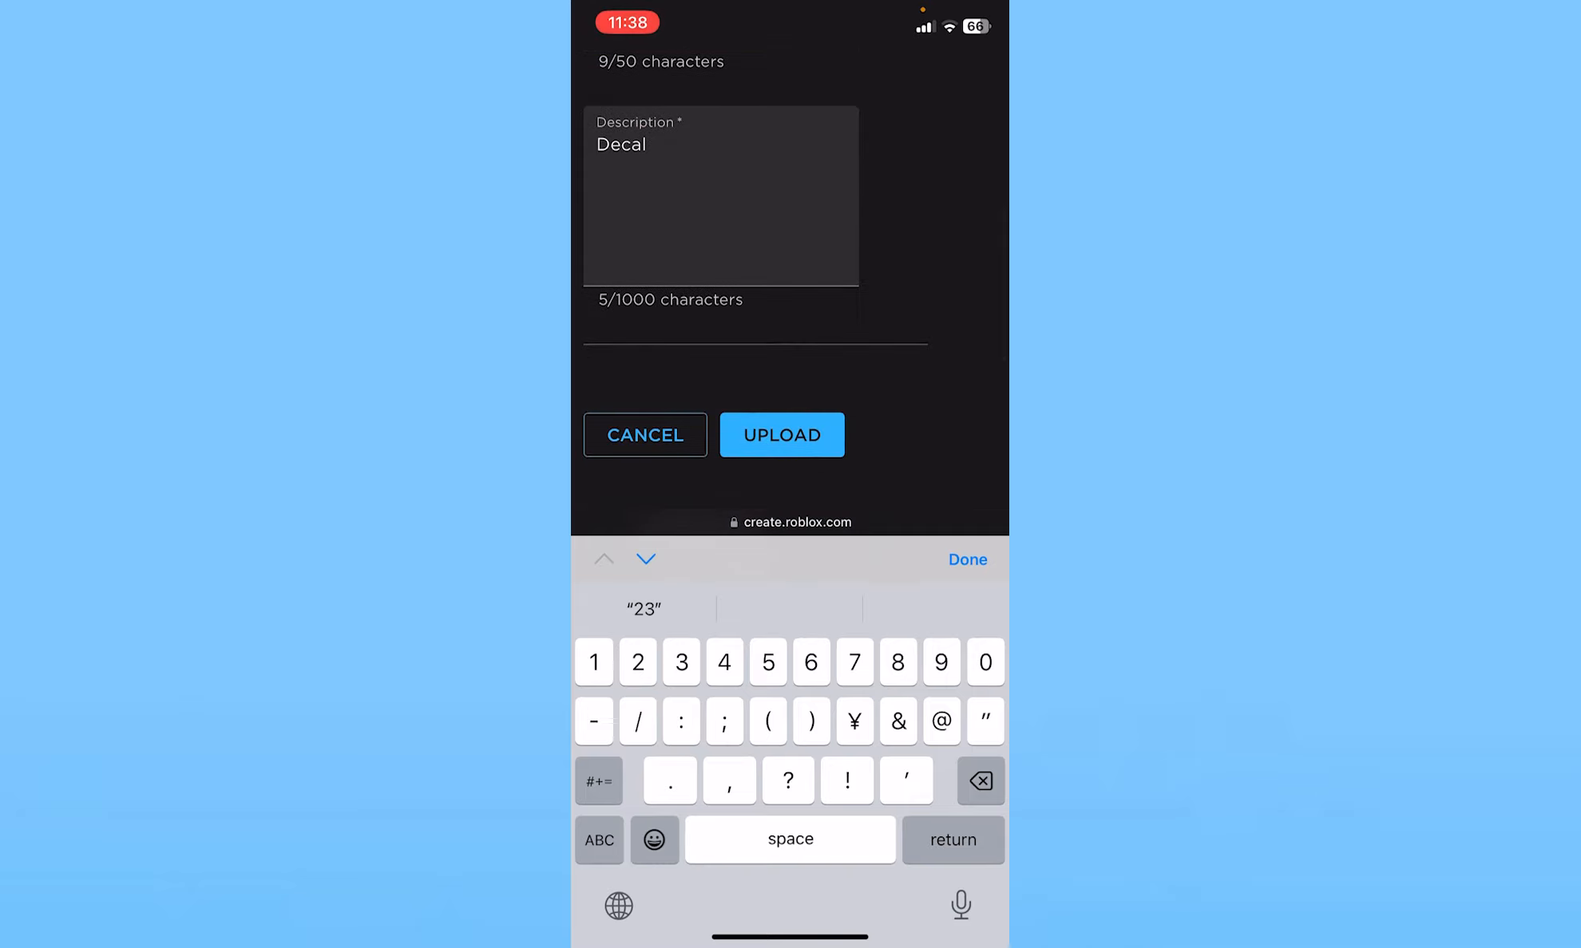
click(781, 434)
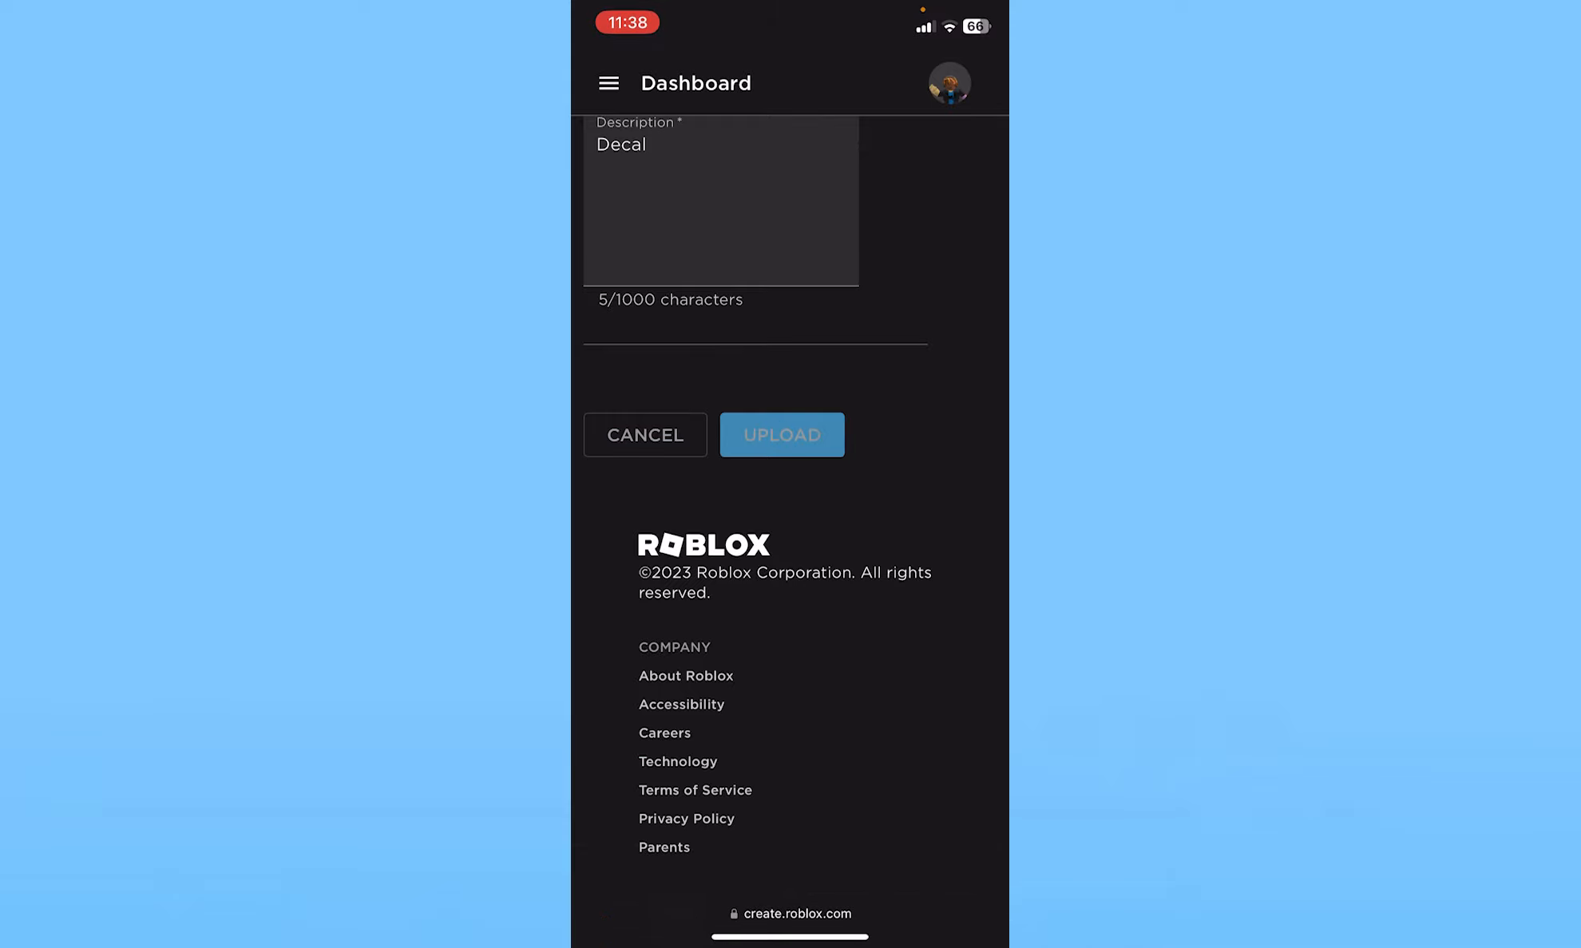
scroll(up, 3)
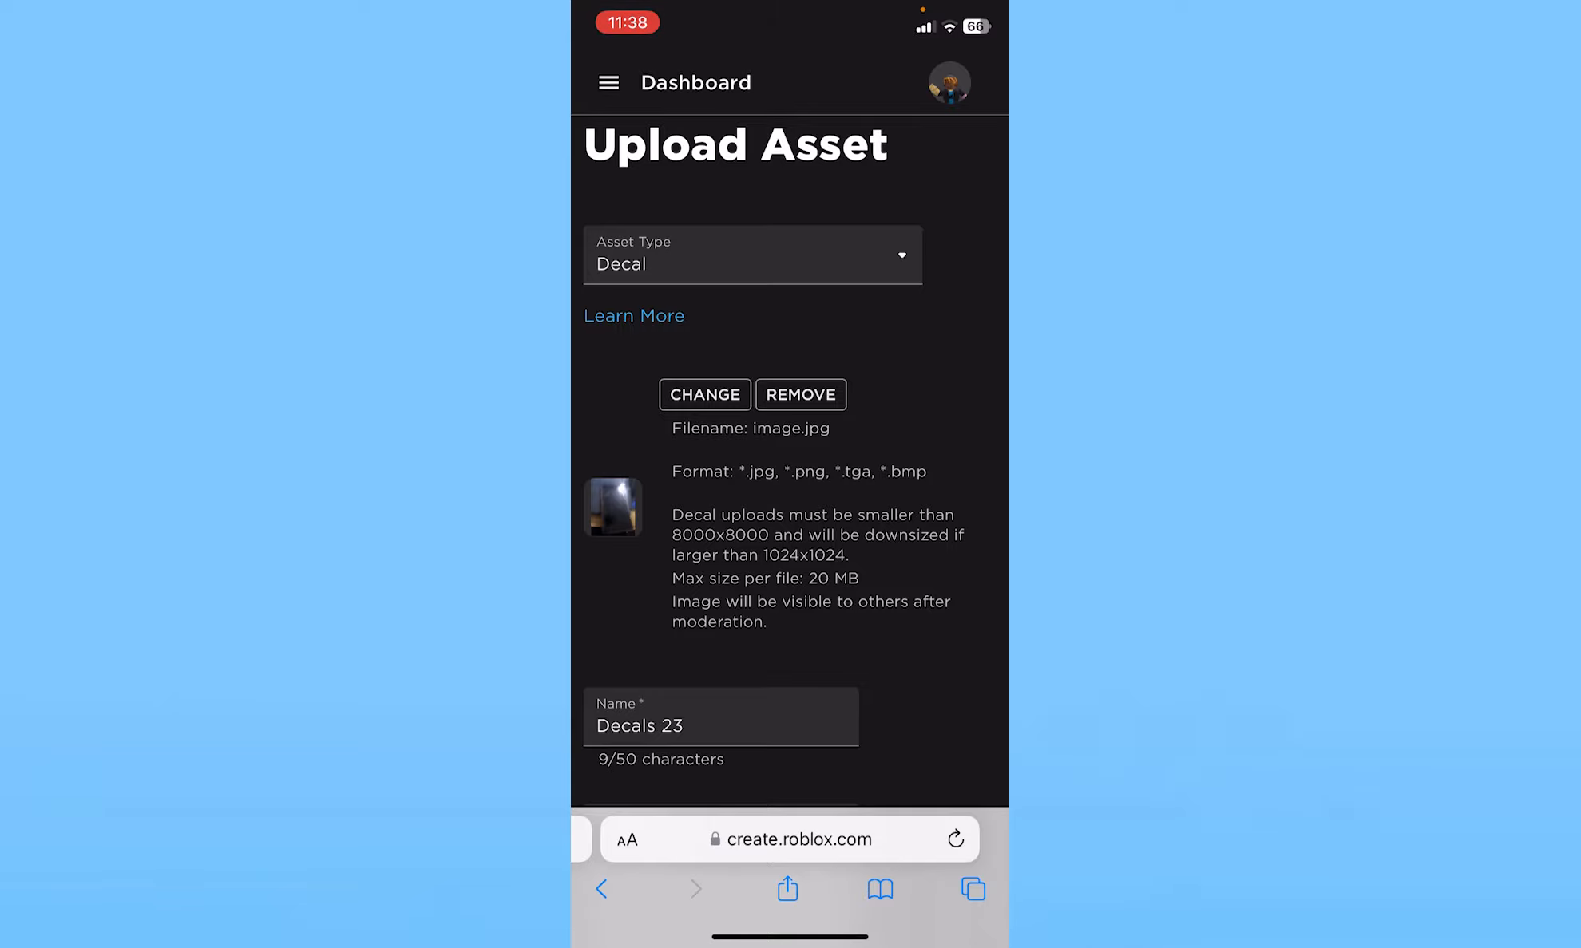
scroll(down, 3)
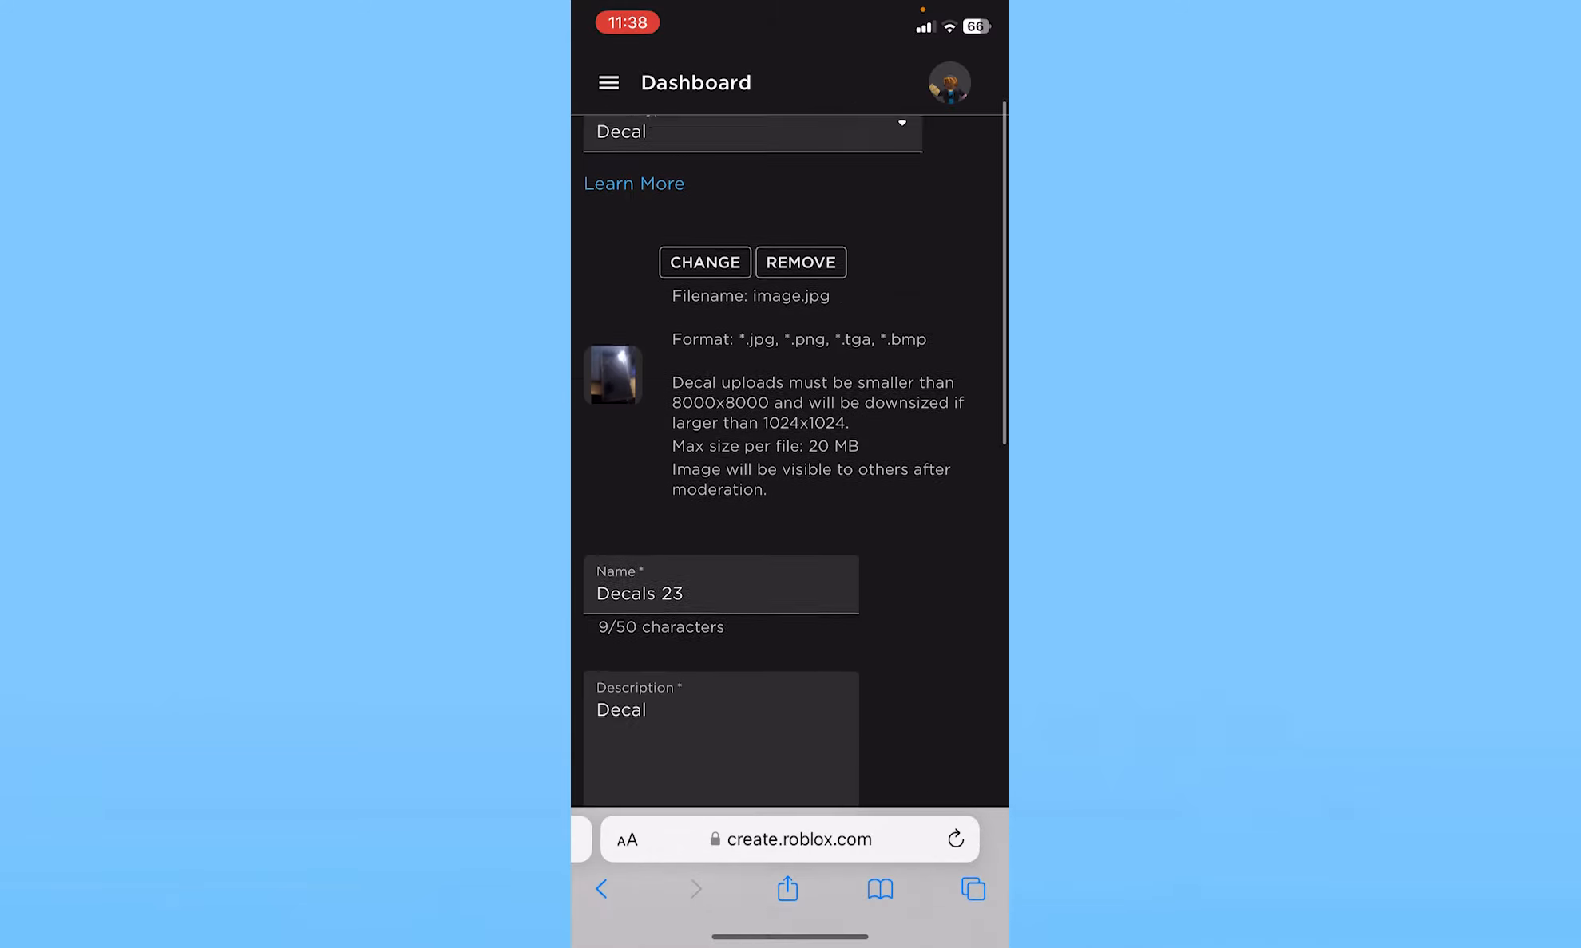
scroll(down, 3)
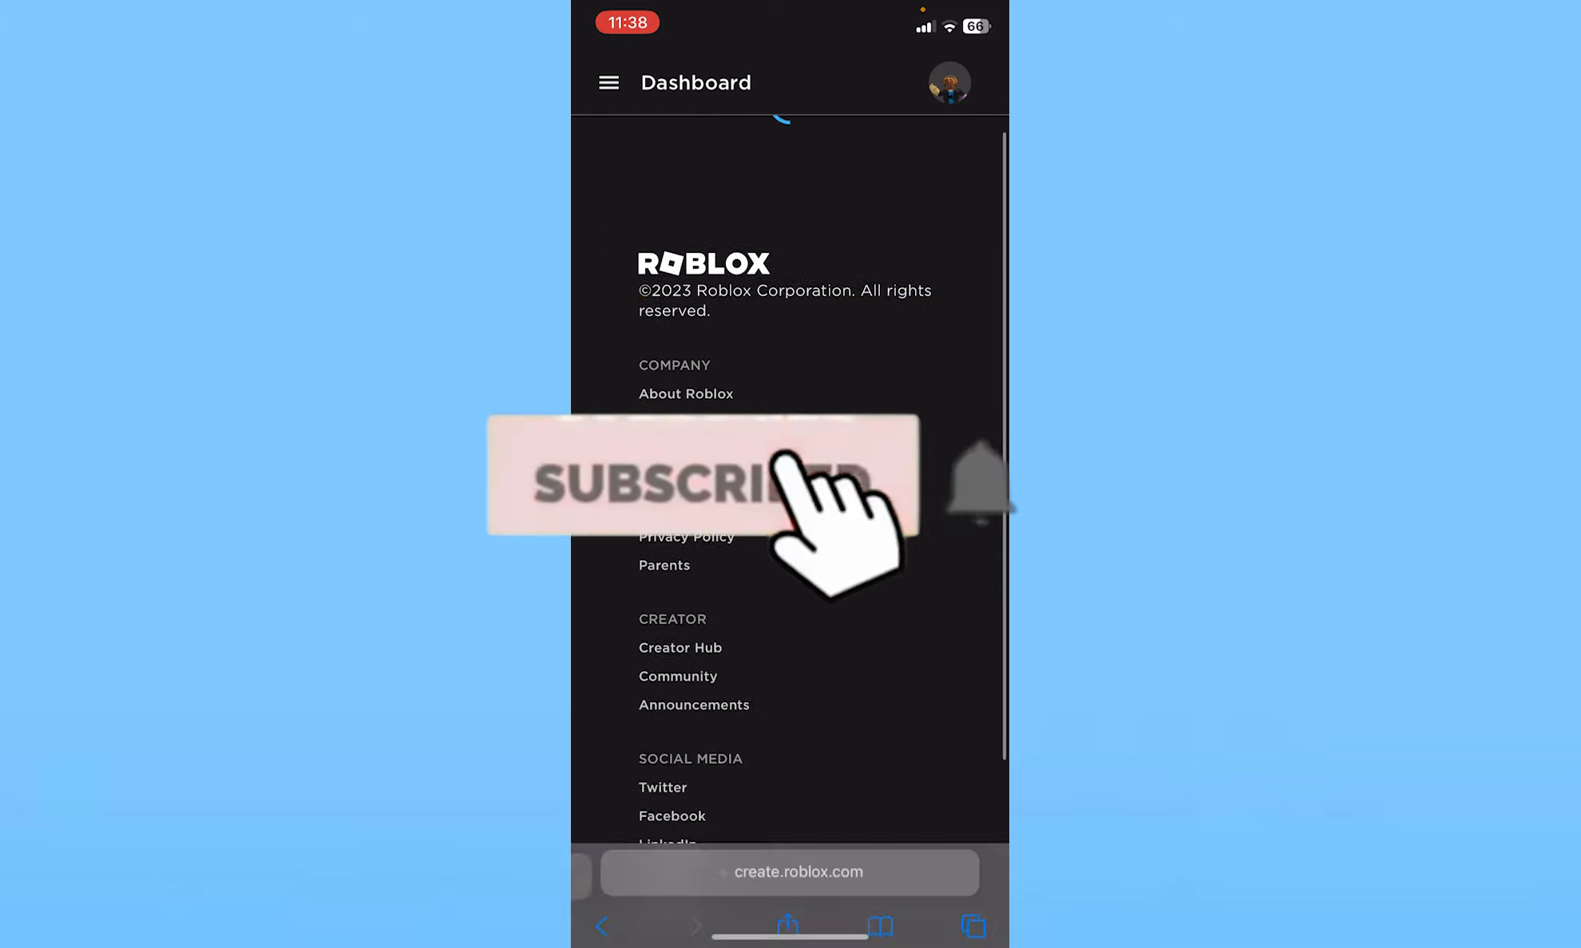